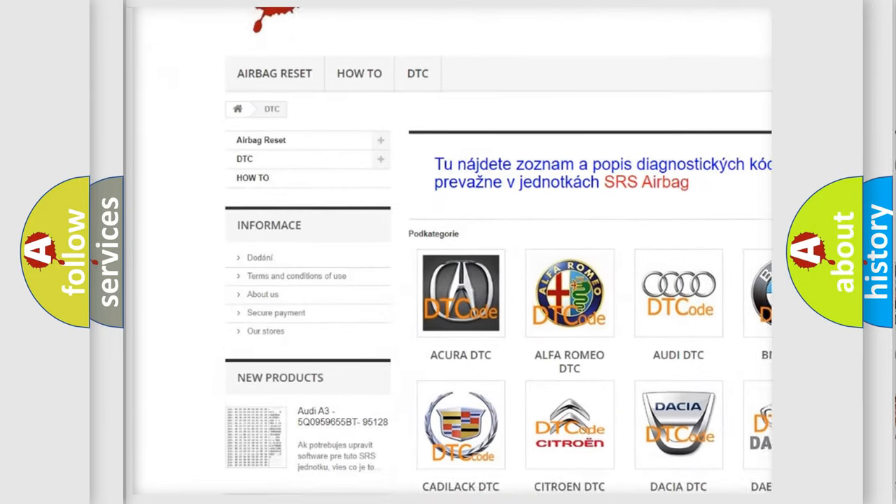
scroll("down", 3)
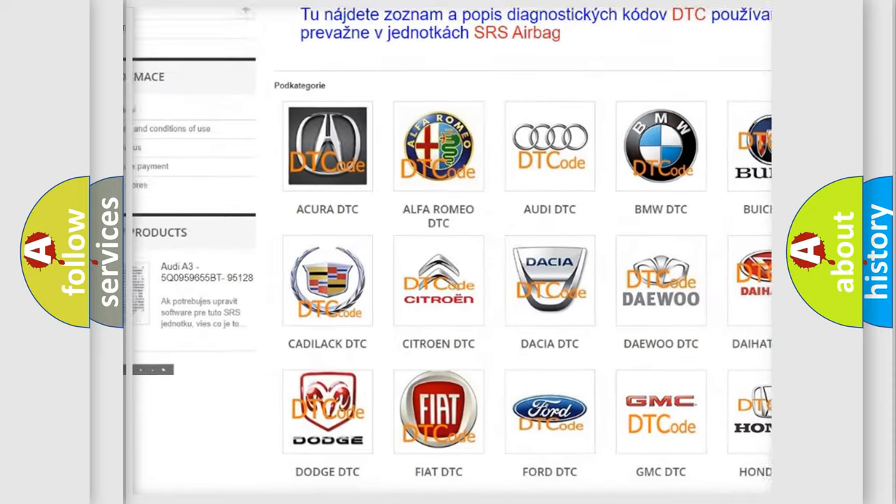
scroll("down", 3)
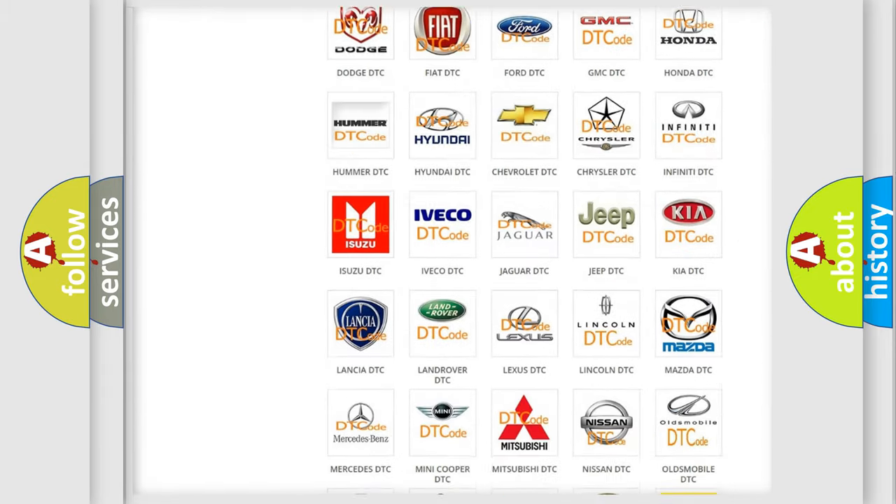
scroll("down", 3)
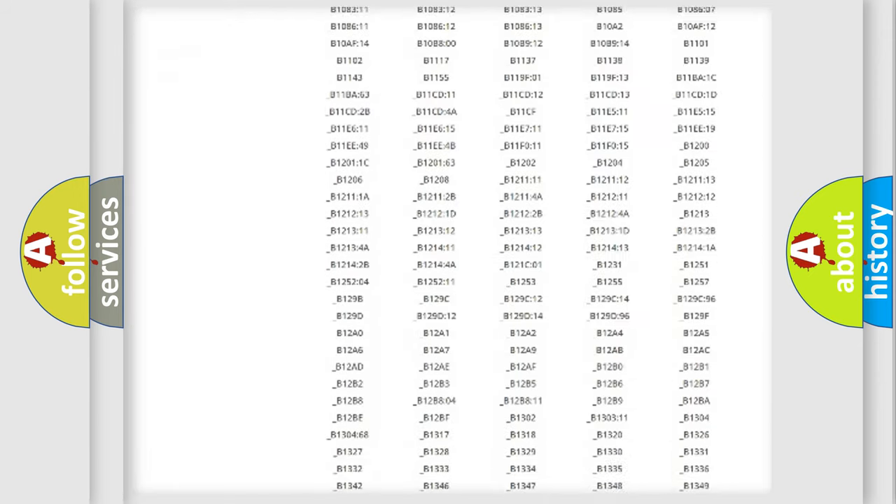
scroll("down", 3)
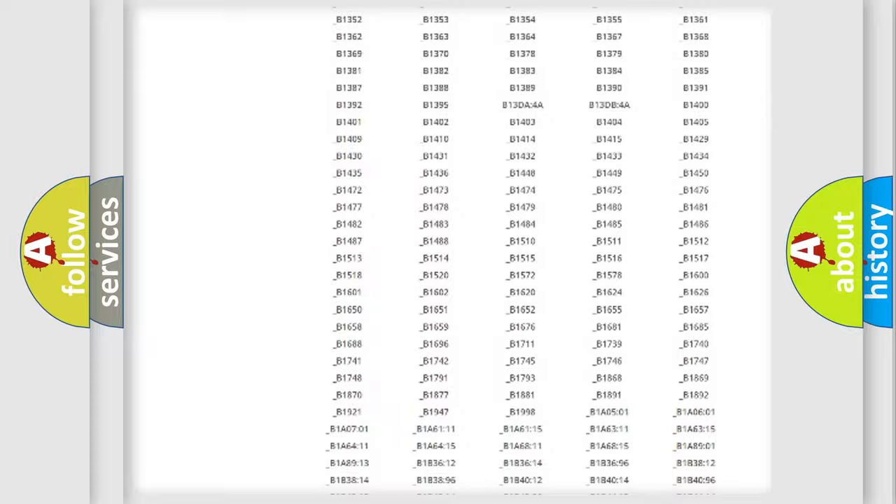